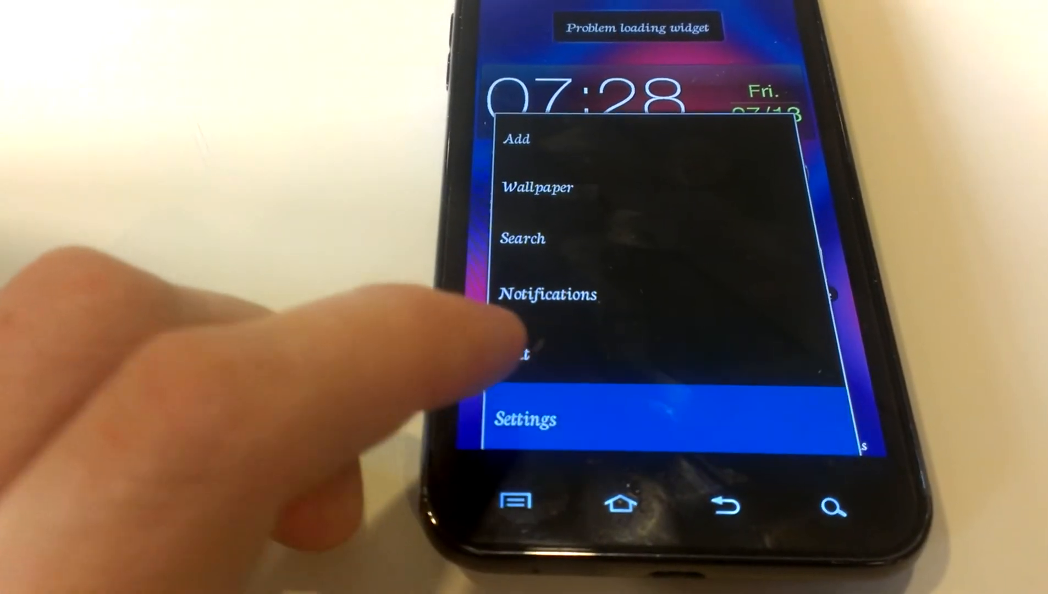
Enter Settings from the home screen menu and scroll to About phone at the bottom
{"action": "left_click", "coordinate": [526, 418]}
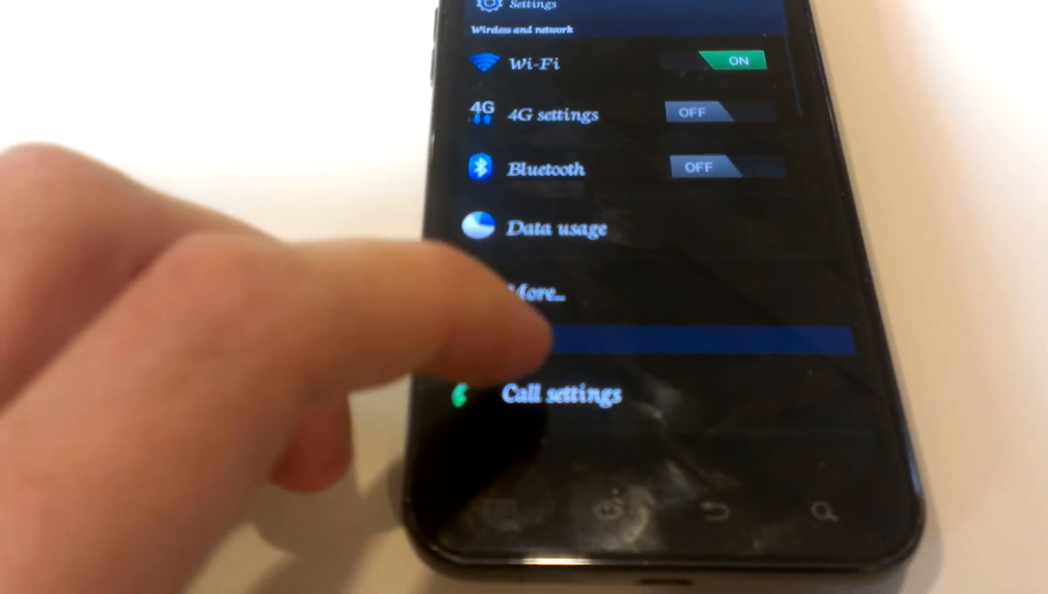
{"action": "scroll", "scroll_direction": "down", "scroll_amount": 3}
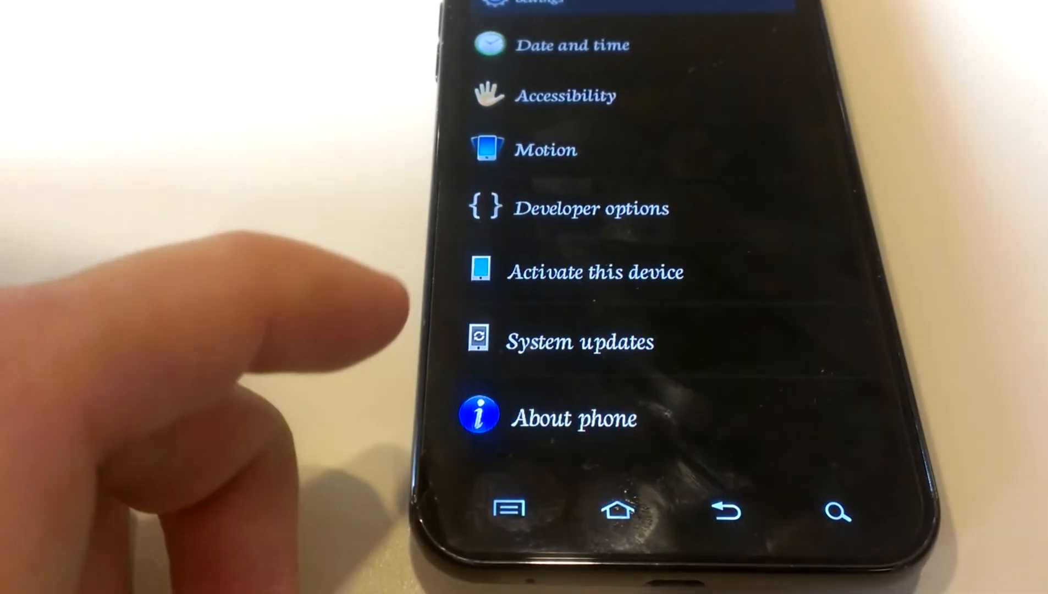